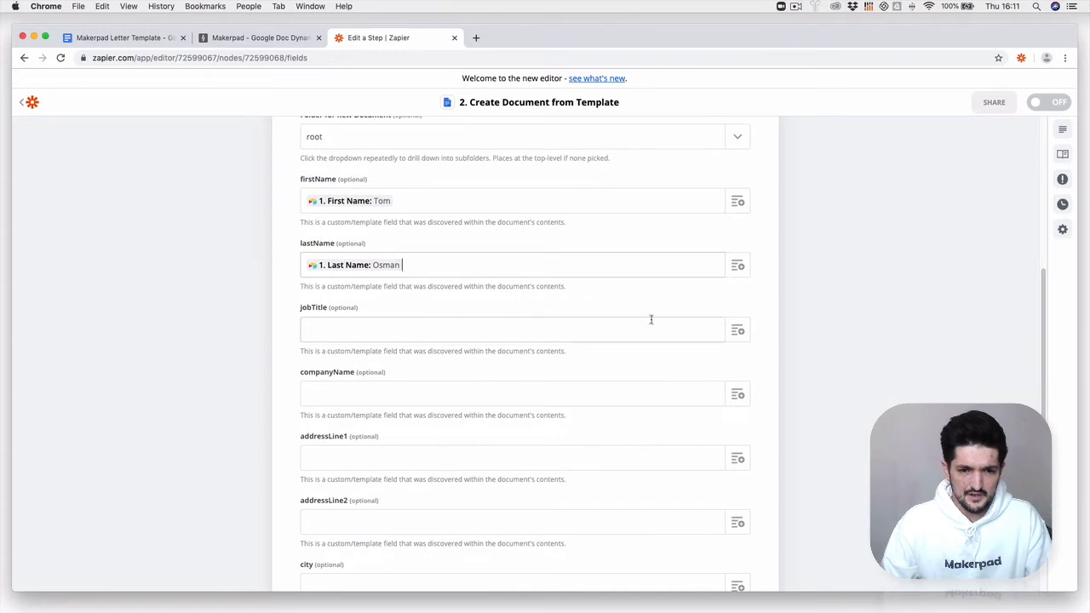
Finish the field mapping and open the generated 'Makerpad for Tom Osman' letter in Google Docs
left_click(119, 37)
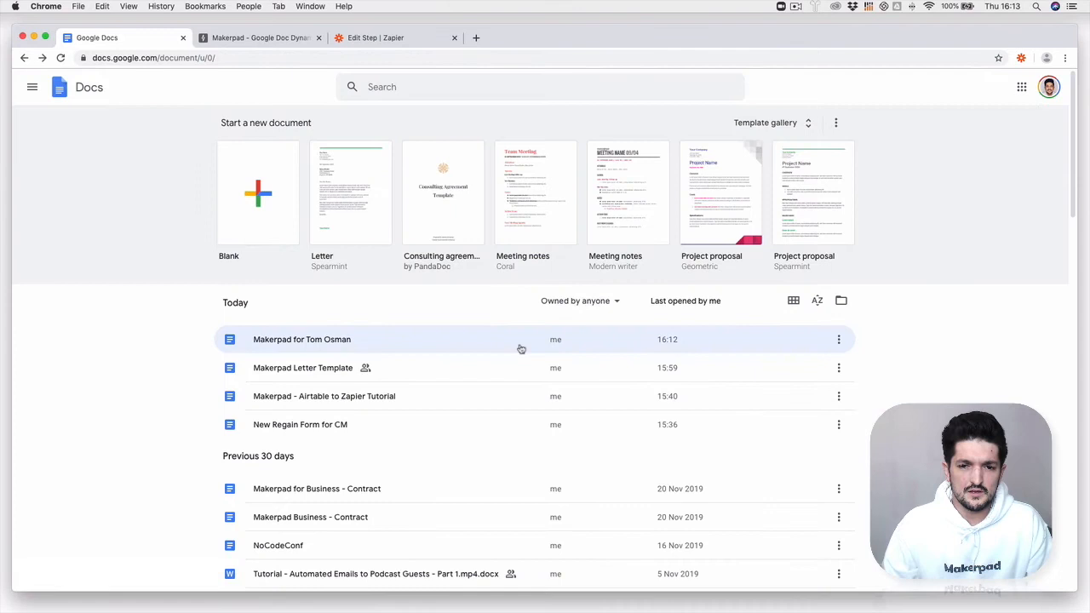
double_click(301, 339)
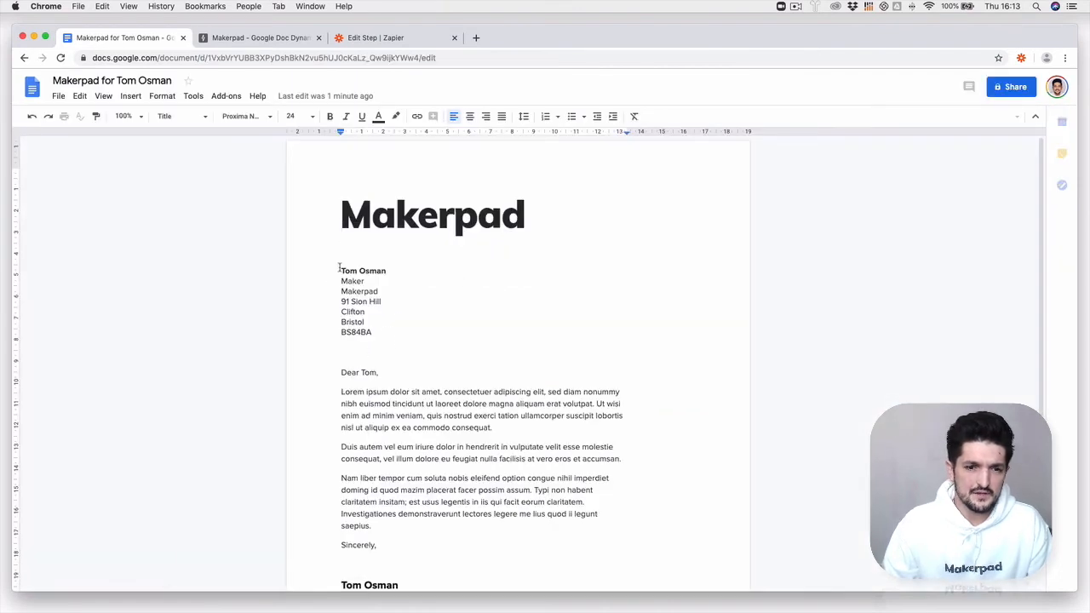